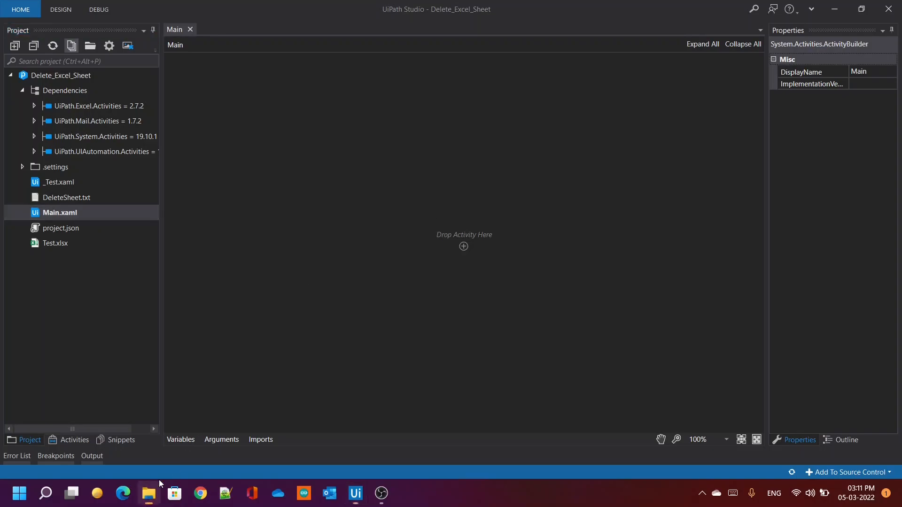
Check that Test.xlsx in the project folder holds Sheet1, Sheet2 and Sheet3, then close Excel.
{"action": "left_click", "coordinate": [149, 493]}
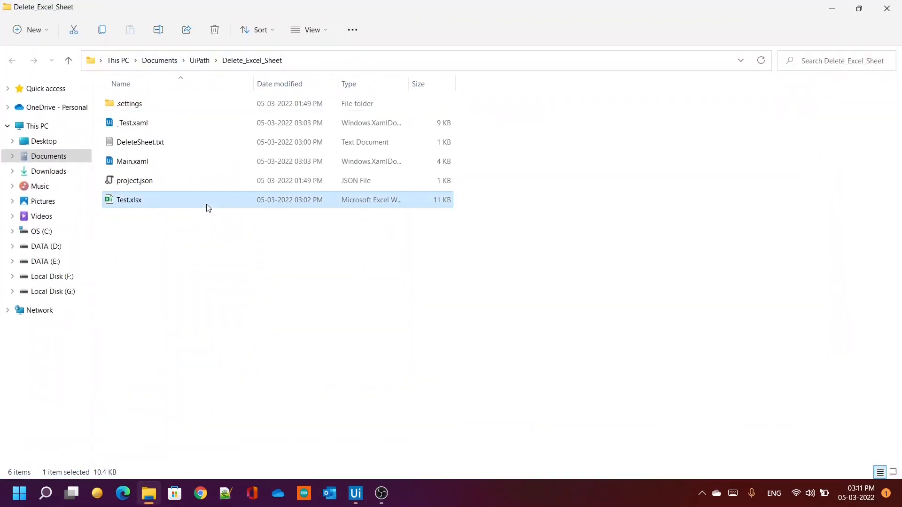
{"action": "double_click", "coordinate": [128, 199]}
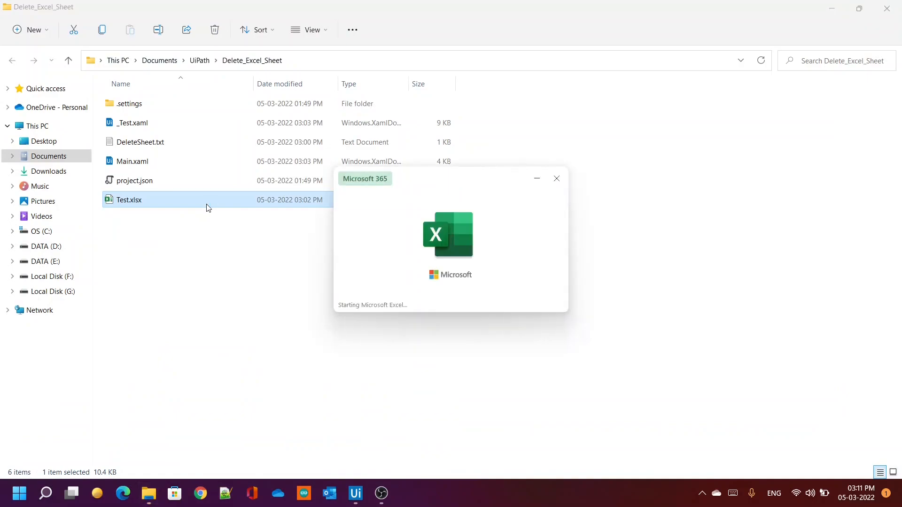
{"action": "double_click", "coordinate": [128, 199]}
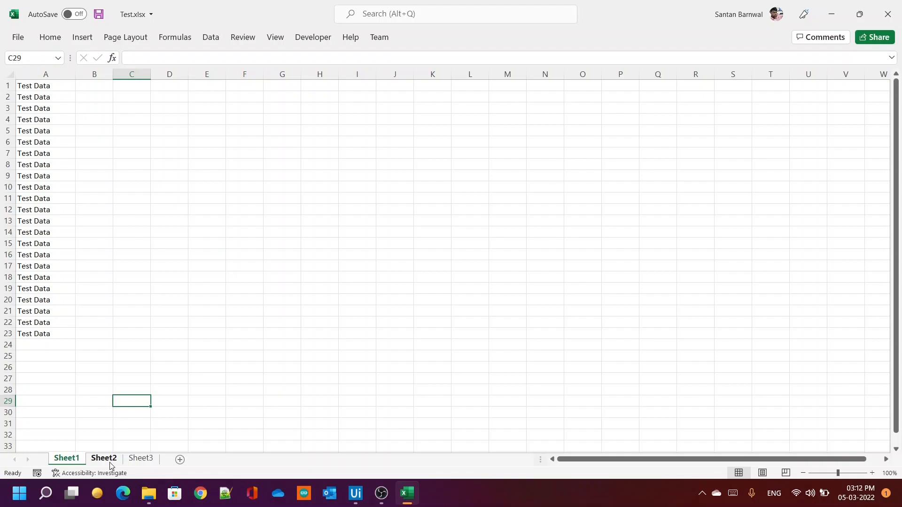
{"action": "left_click", "coordinate": [66, 459]}
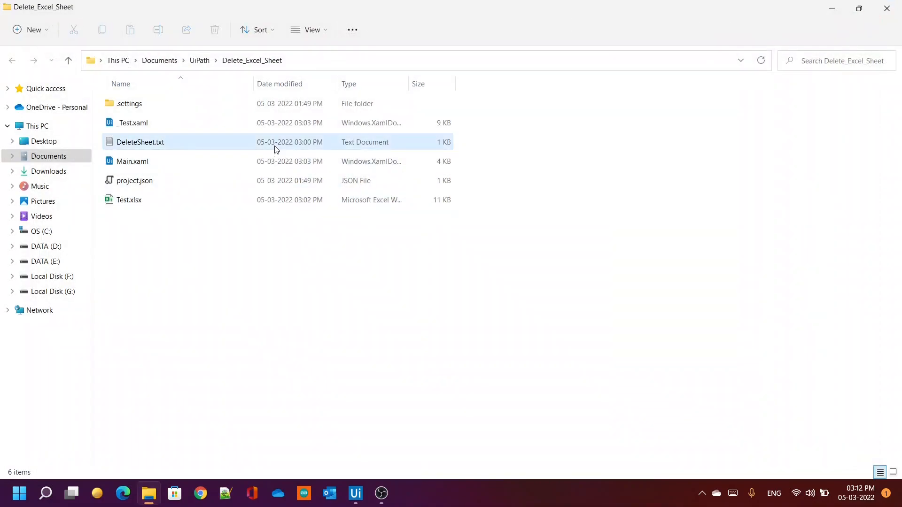
{"action": "left_click", "coordinate": [141, 141]}
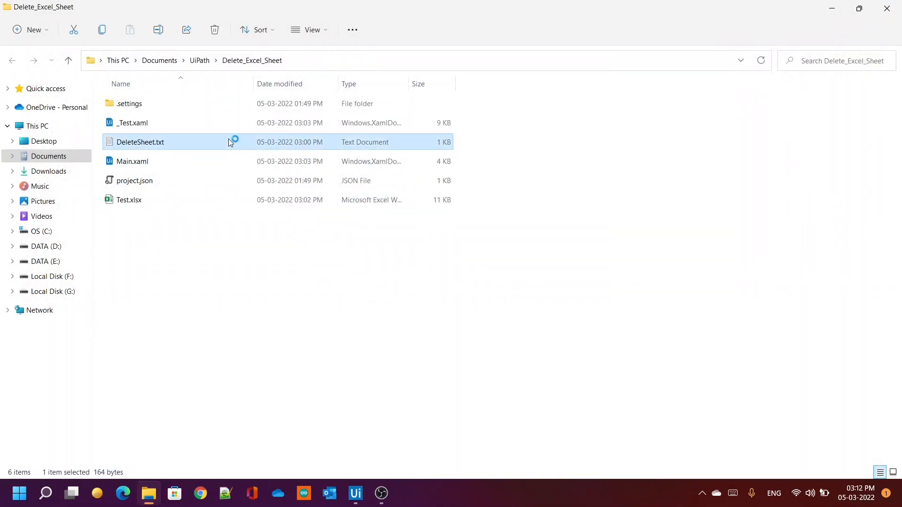
{"action": "double_click", "coordinate": [141, 142]}
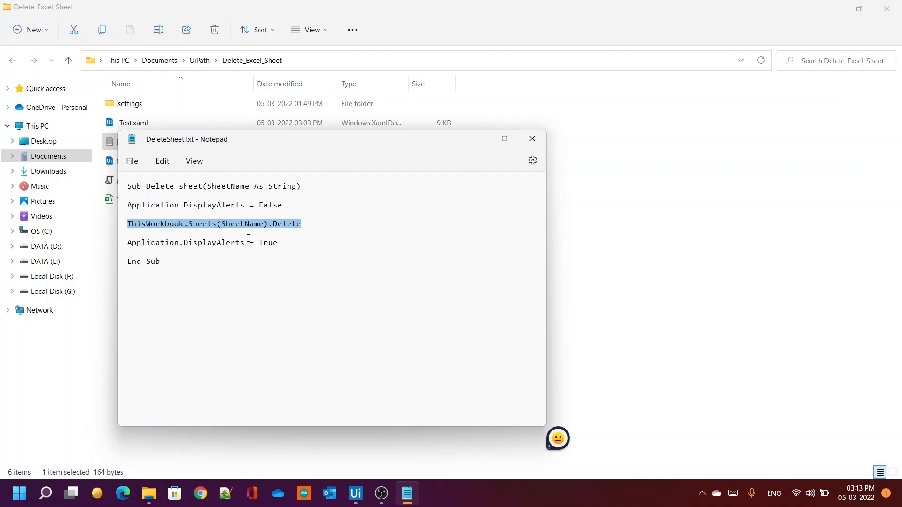
{"action": "left_click", "coordinate": [212, 186]}
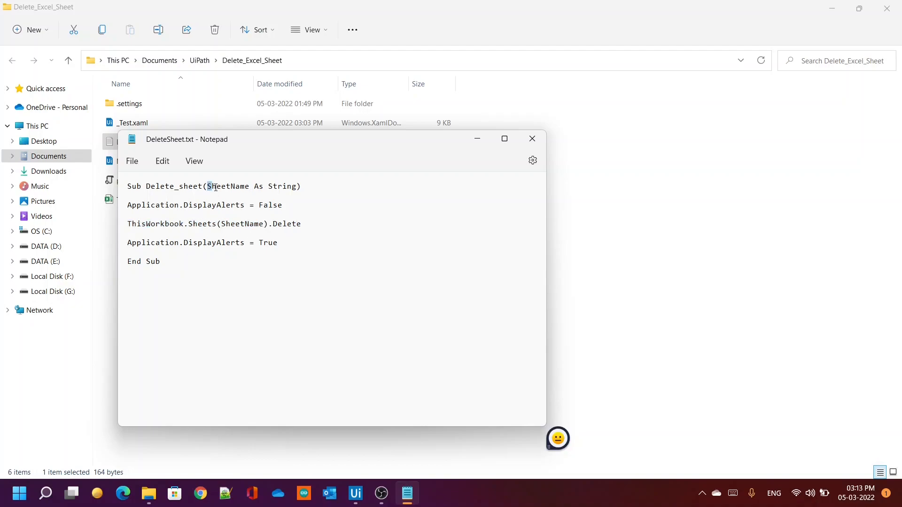
{"action": "double_click", "coordinate": [227, 187]}
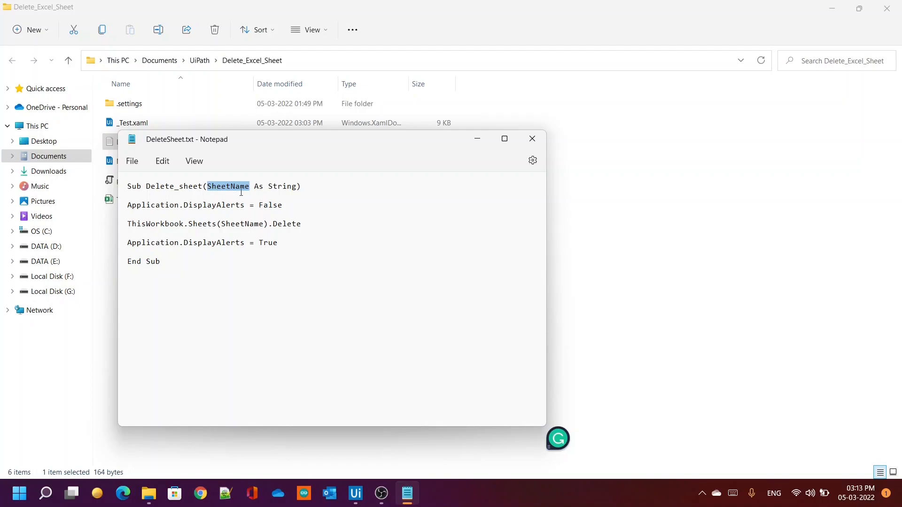
{"action": "left_click", "coordinate": [302, 224]}
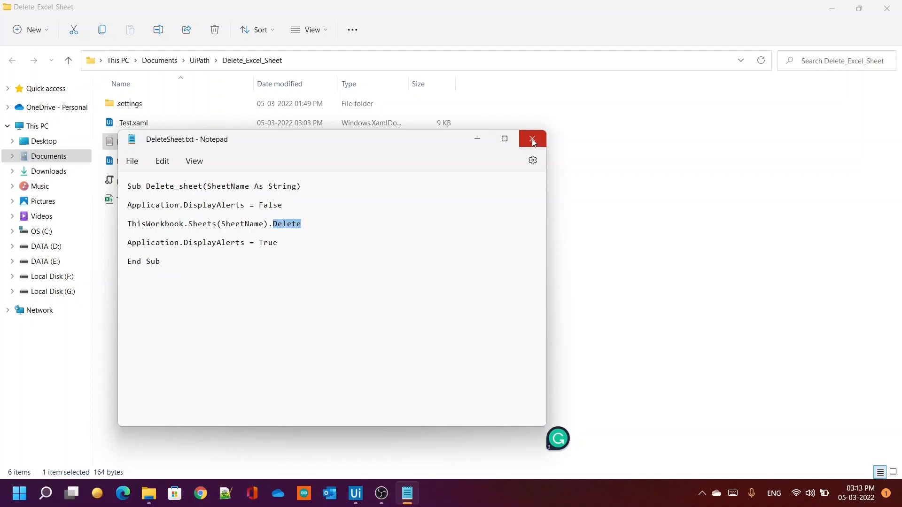
{"action": "left_click", "coordinate": [532, 138]}
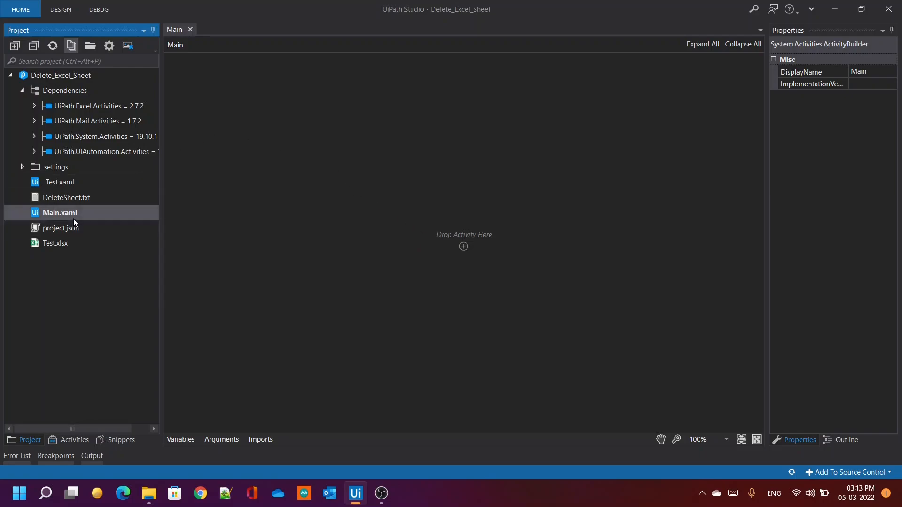
{"action": "mouse_move", "coordinate": [54, 220]}
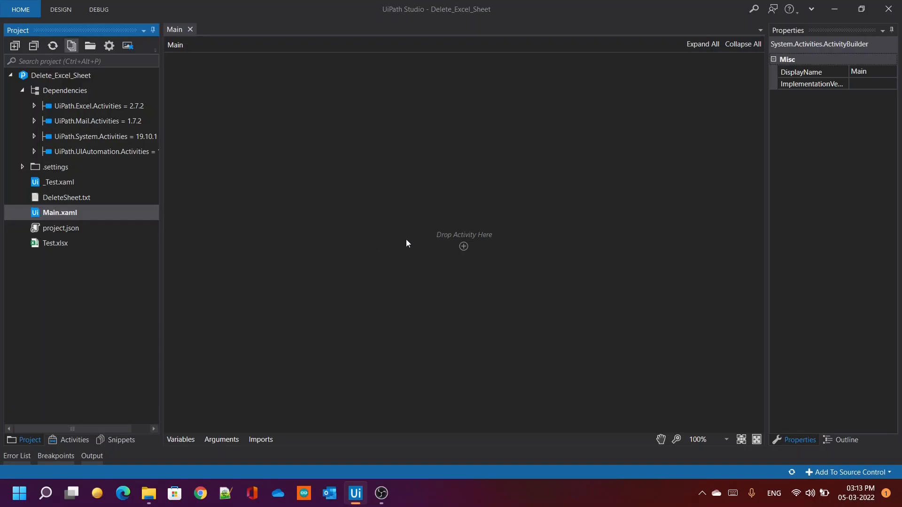
Add an empty Sequence to Main.xaml via the canvas quick activity search.
{"action": "left_click", "coordinate": [464, 246]}
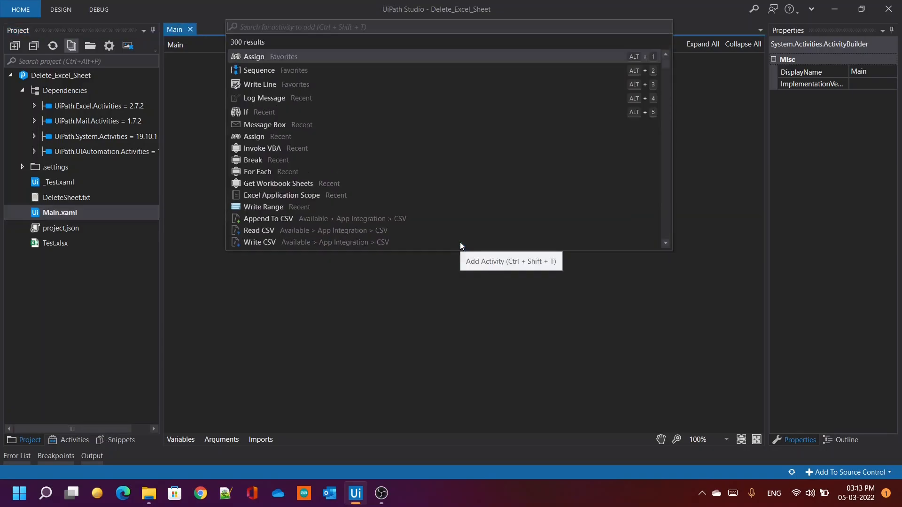
{"action": "left_click", "coordinate": [259, 69]}
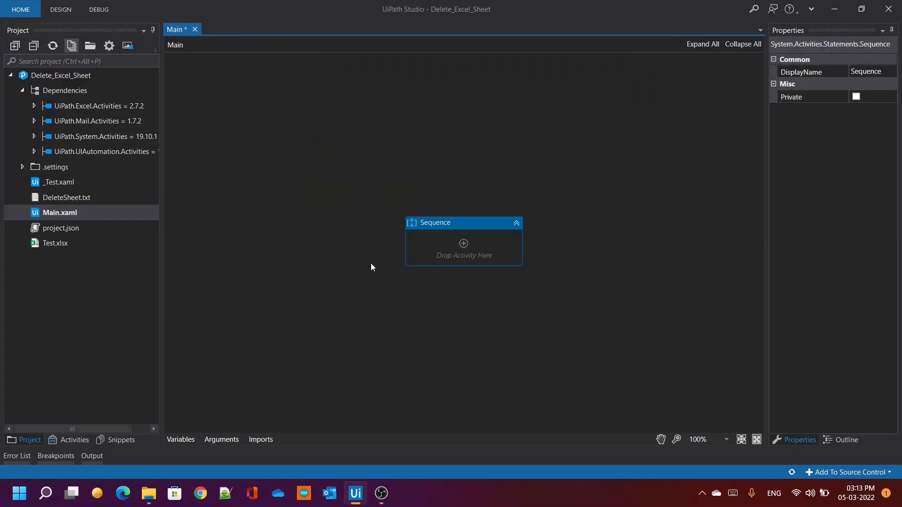
Add an Assign setting ExcelPath to the full path of Test.xlsx.
{"action": "left_click", "coordinate": [74, 439]}
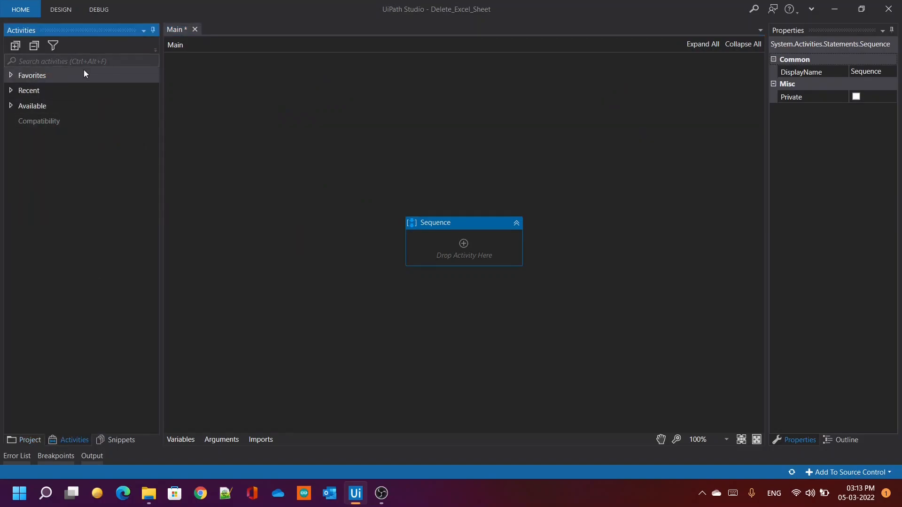
{"action": "type", "text": "Assign"}
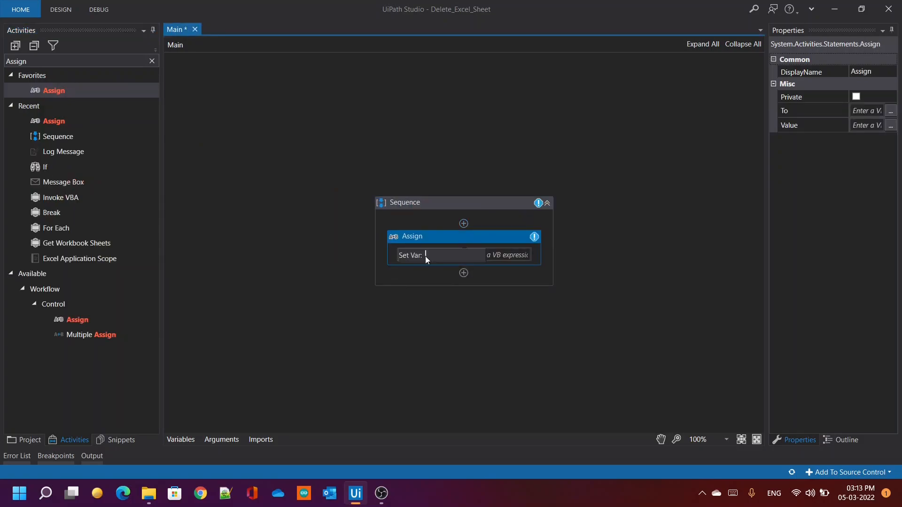
{"action": "type", "text": "Exce"}
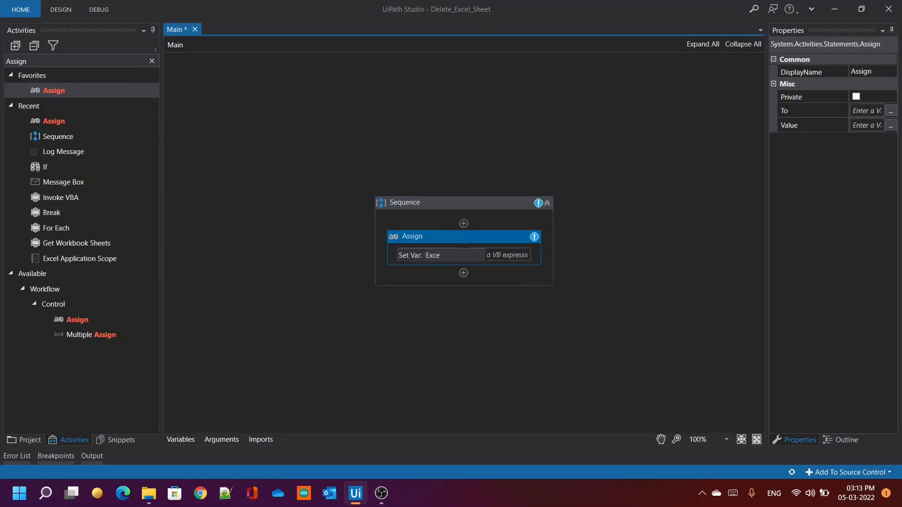
{"action": "left_click", "coordinate": [428, 255]}
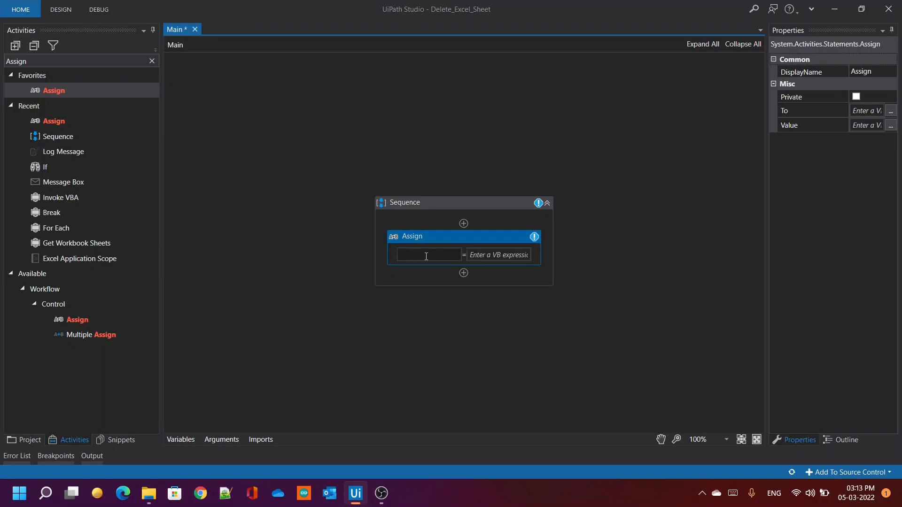
{"action": "type", "text": "ExcelPath"}
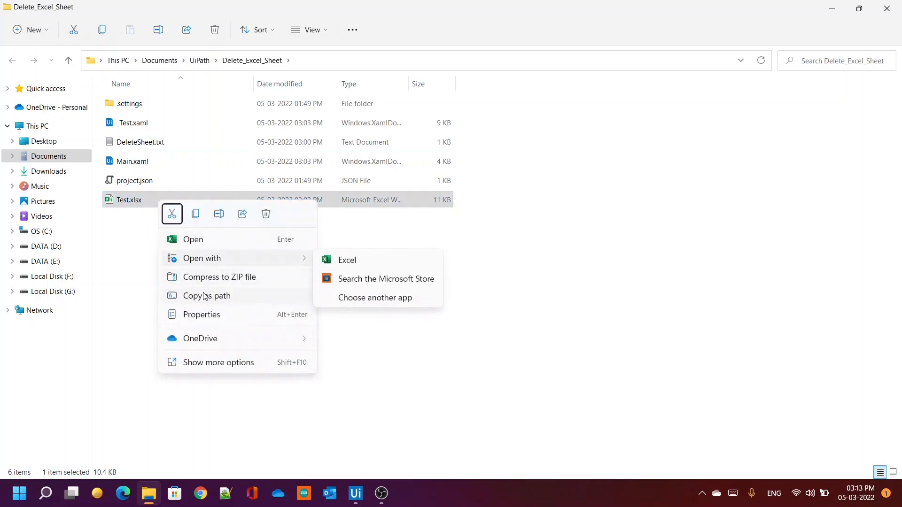
{"action": "left_click", "coordinate": [356, 493]}
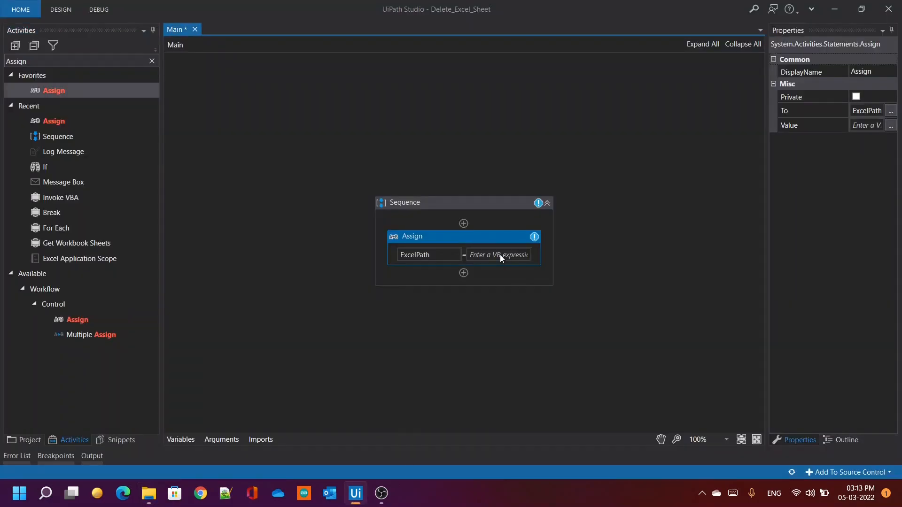
{"action": "type", "text": "_Sheet\\Test.xlsx\""}
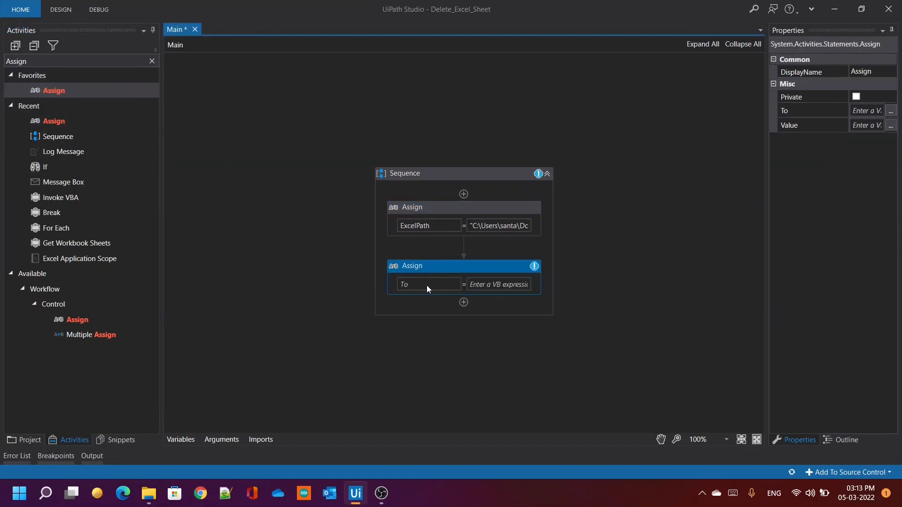
Add a second Assign setting sheetName to "Sheet1".
{"action": "type", "text": "sheetName"}
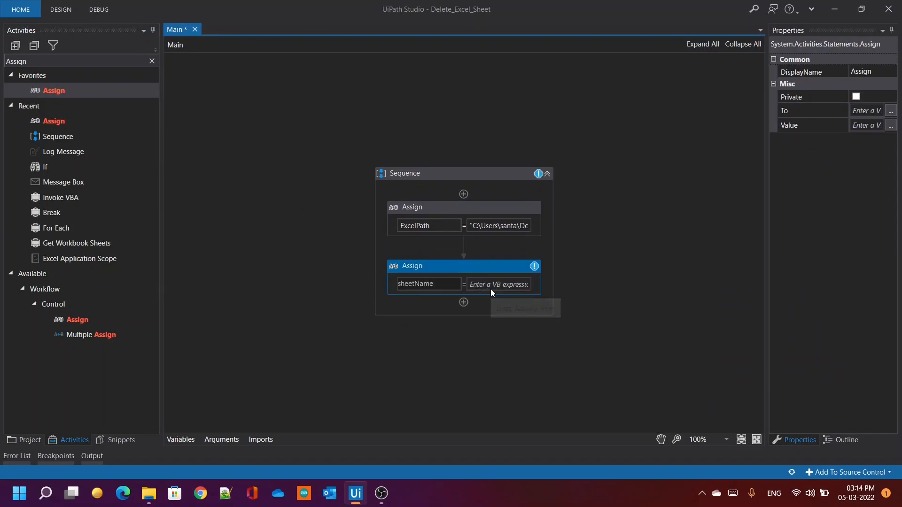
{"action": "type", "text": "\"S\""}
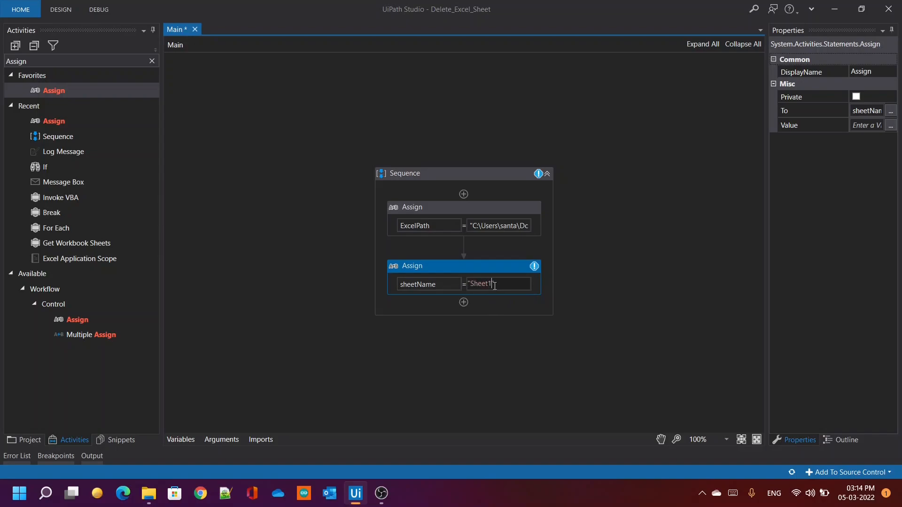
{"action": "left_click", "coordinate": [437, 173]}
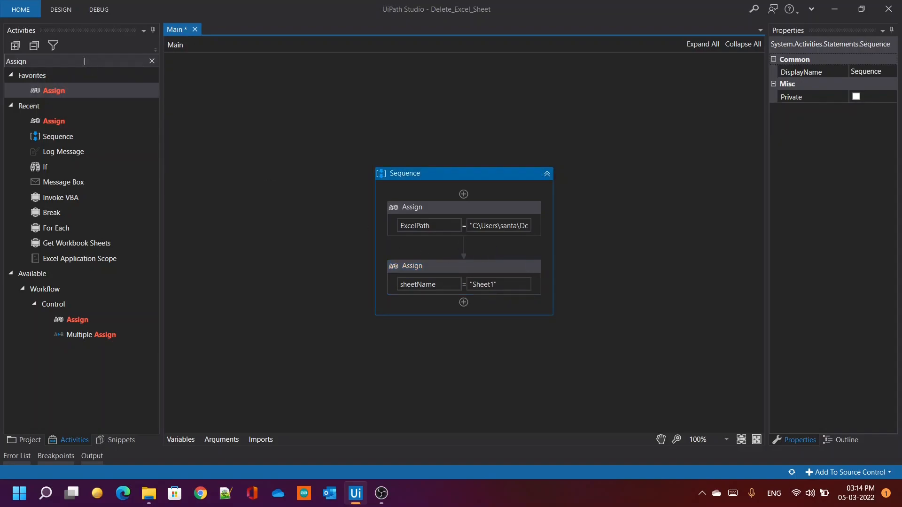
Add an Excel Application Scope below the Assigns with ExcelPath as its workbook path.
{"action": "type", "text": "excel applica"}
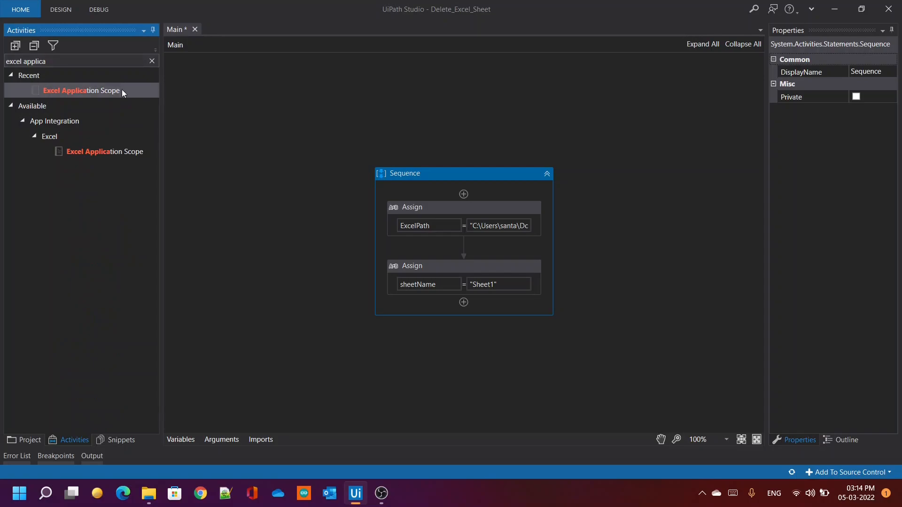
{"action": "left_click_drag", "start_coordinate": [81, 91], "coordinate": [435, 290]}
{"action": "type", "text": "e"}
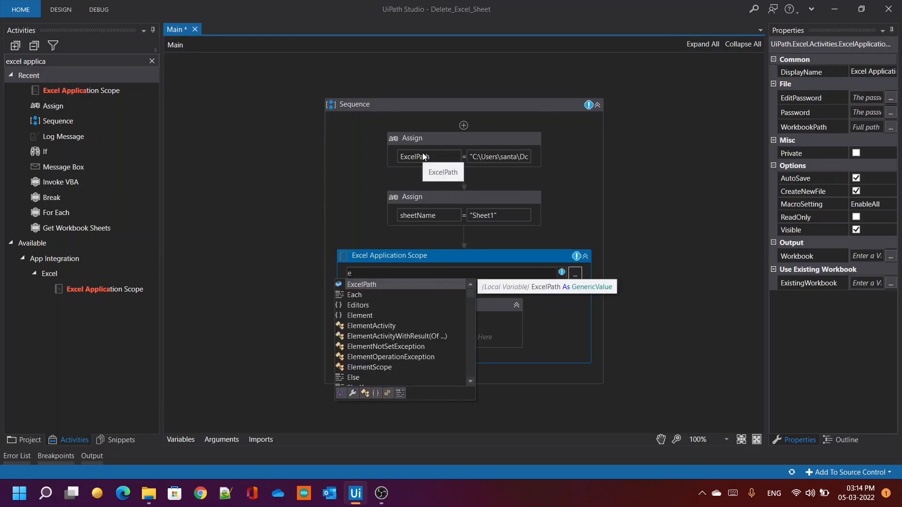
{"action": "left_click", "coordinate": [362, 283]}
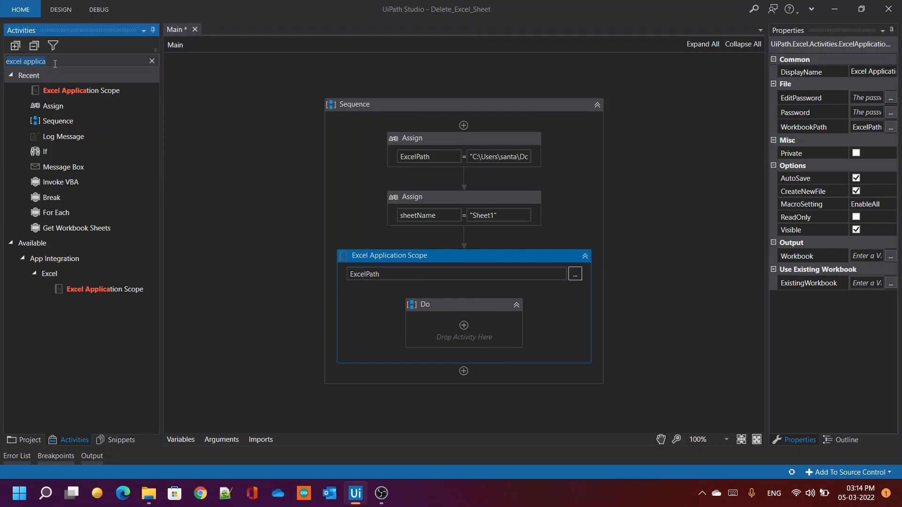
{"action": "type", "text": "for each"}
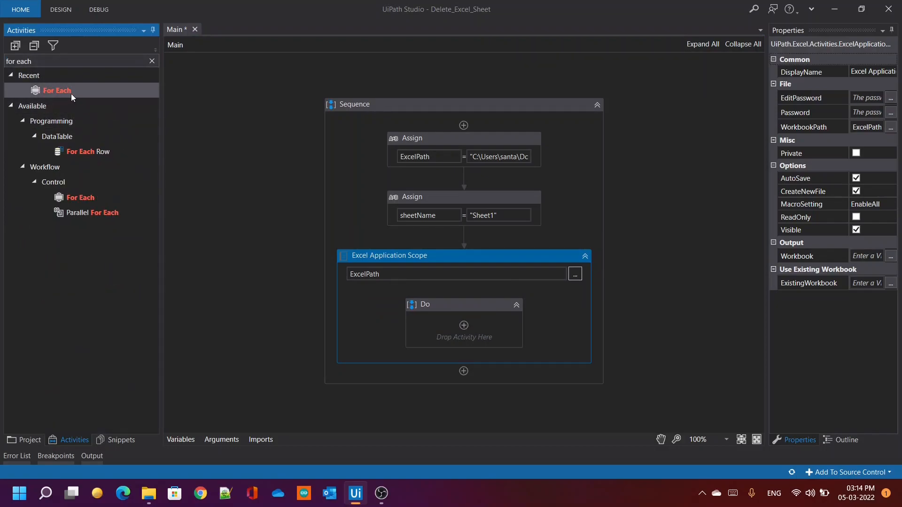
Inside the Excel scope, store the workbook sheets in arrSheets and loop over them with For Each.
{"action": "left_click_drag", "start_coordinate": [55, 90], "coordinate": [463, 325]}
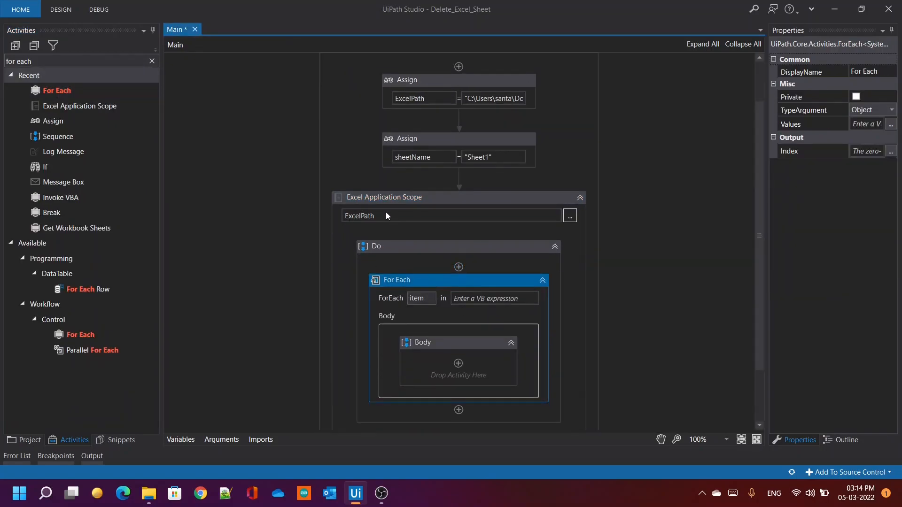
{"action": "mouse_move", "coordinate": [369, 223]}
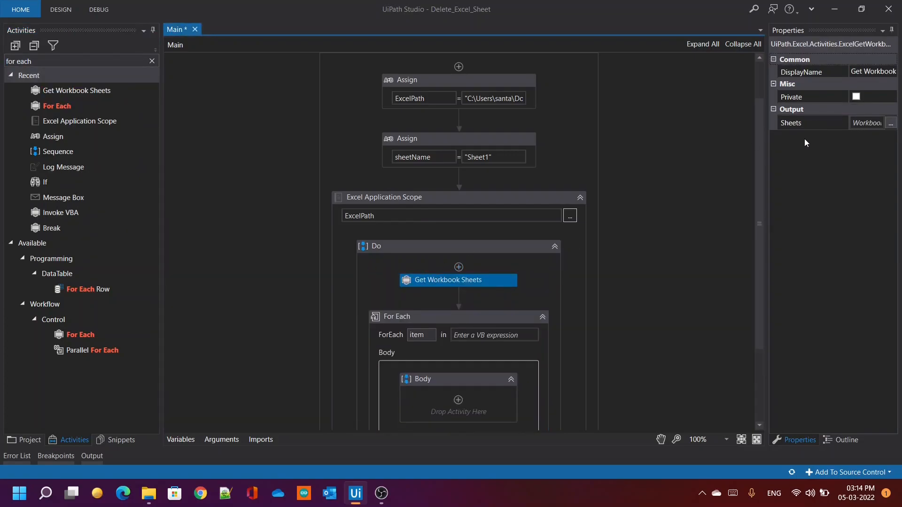
{"action": "left_click", "coordinate": [866, 122]}
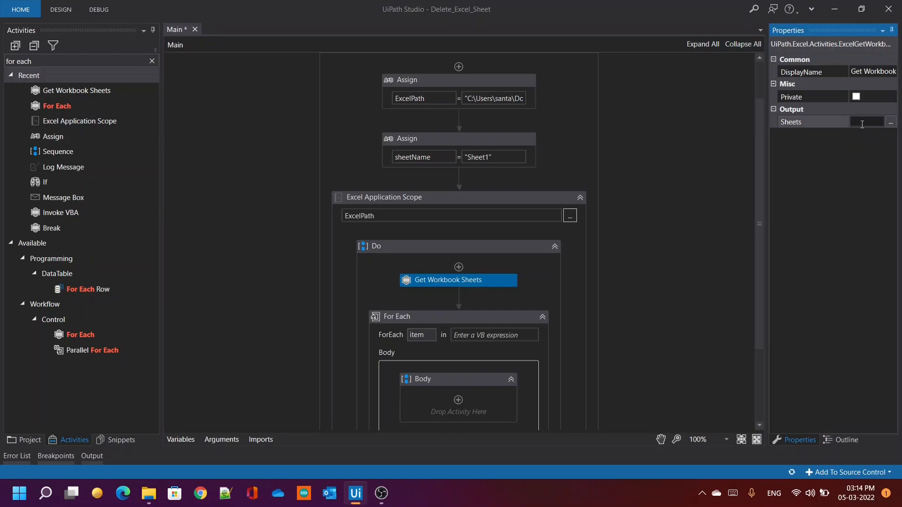
{"action": "type", "text": "arrSheets"}
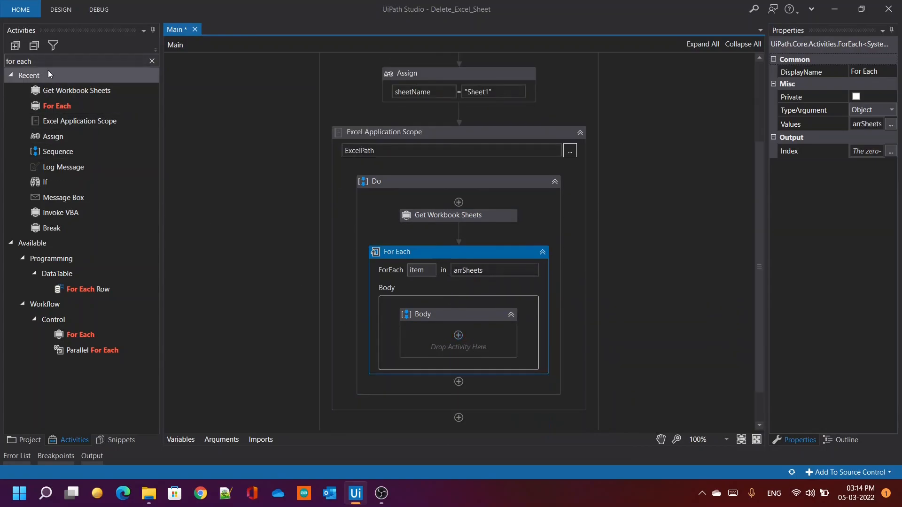
Add an If inside the For Each with condition item.ToString = sheetName.
{"action": "type", "text": "If"}
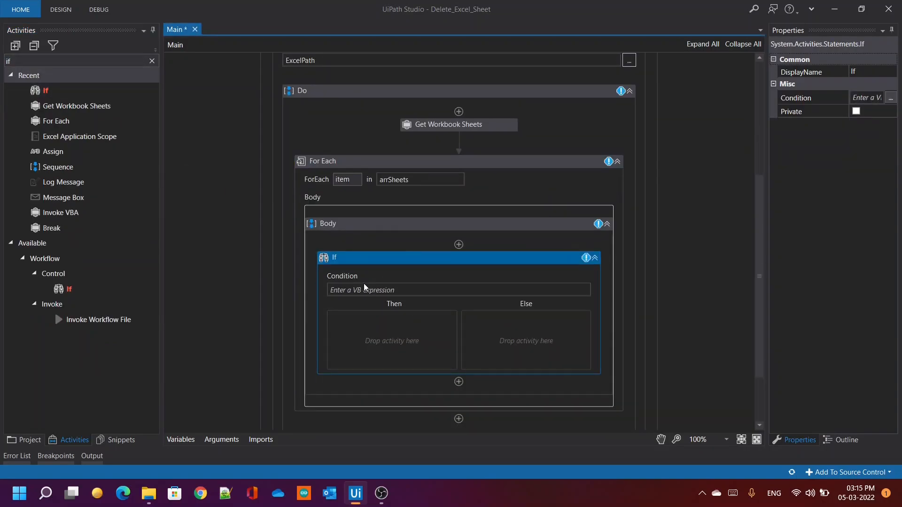
{"action": "left_click", "coordinate": [459, 289]}
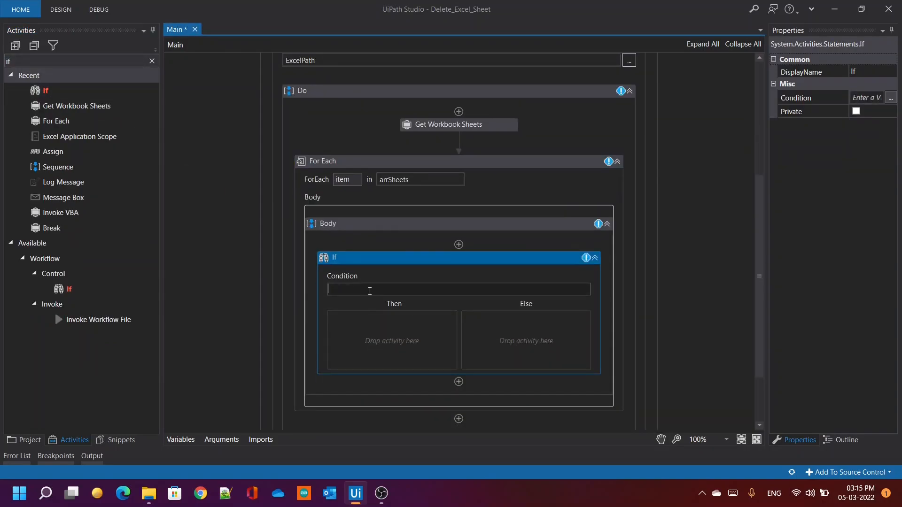
{"action": "type", "text": "item"}
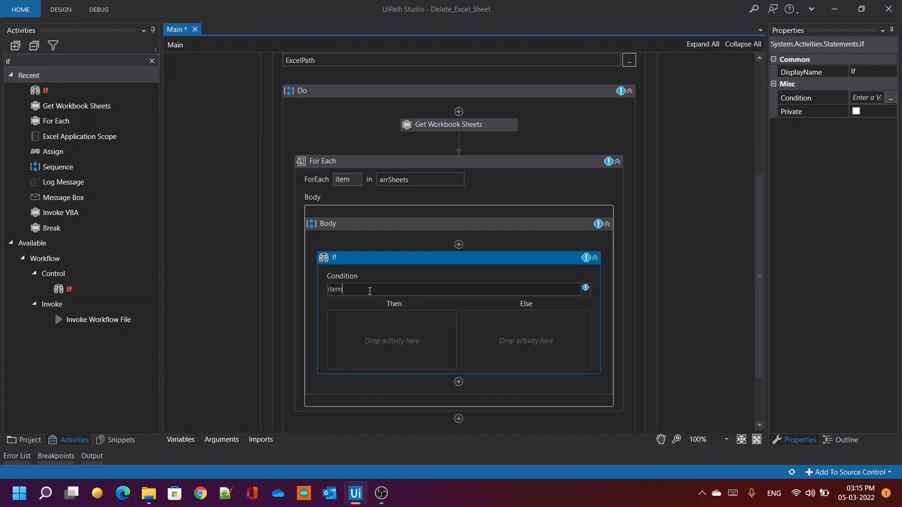
{"action": "type", "text": ".ToString"}
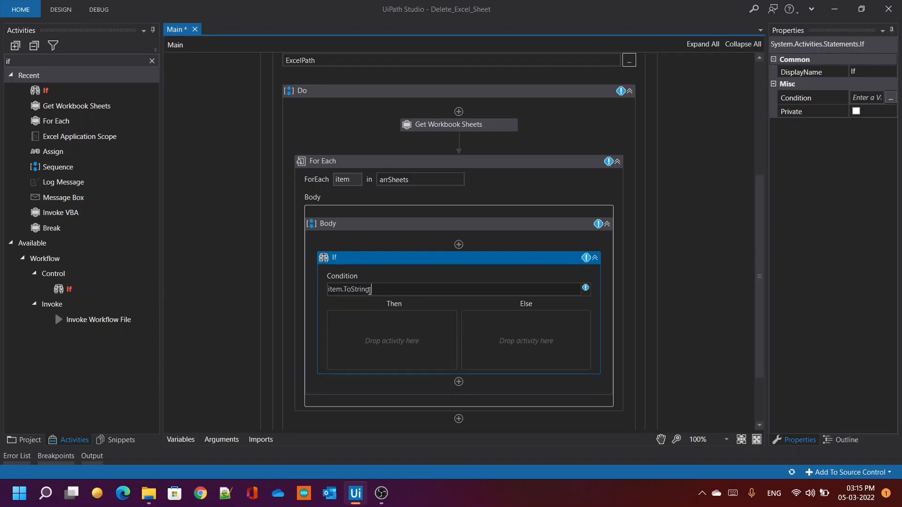
{"action": "type", "text": "= s"}
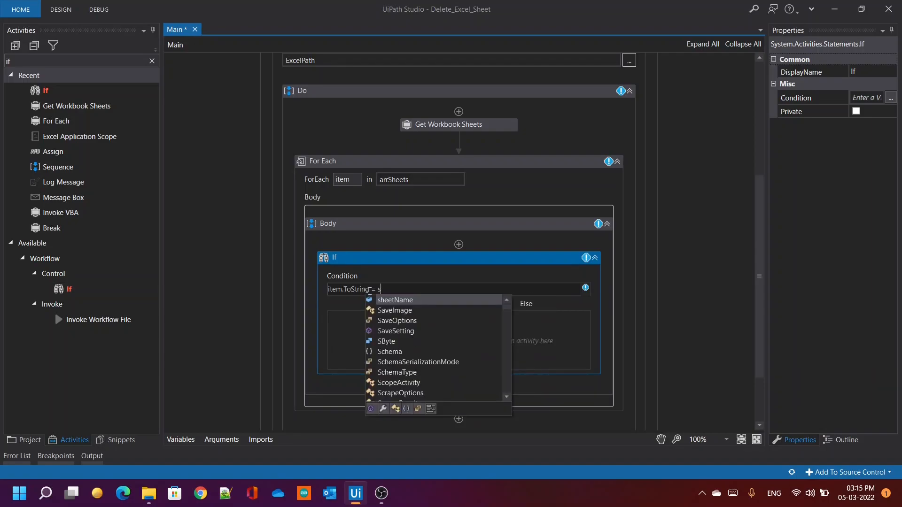
{"action": "left_click", "coordinate": [394, 300]}
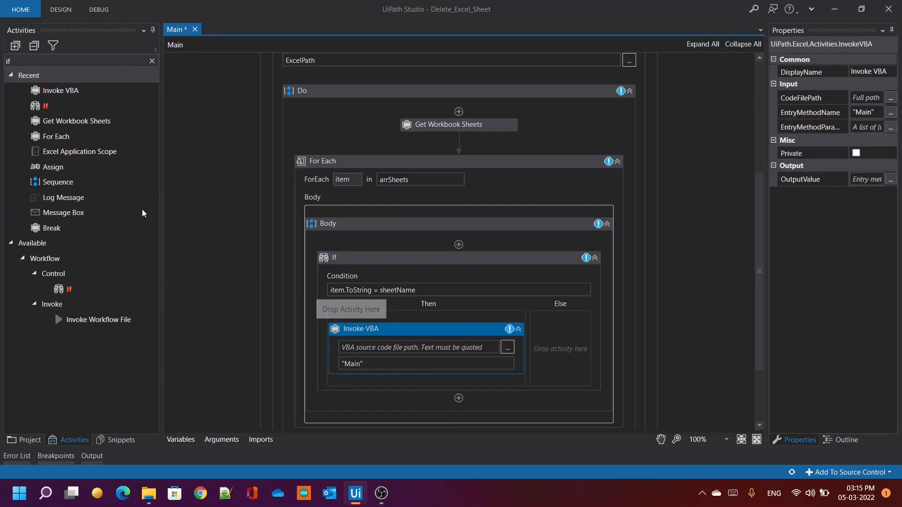
{"action": "mouse_move", "coordinate": [512, 347]}
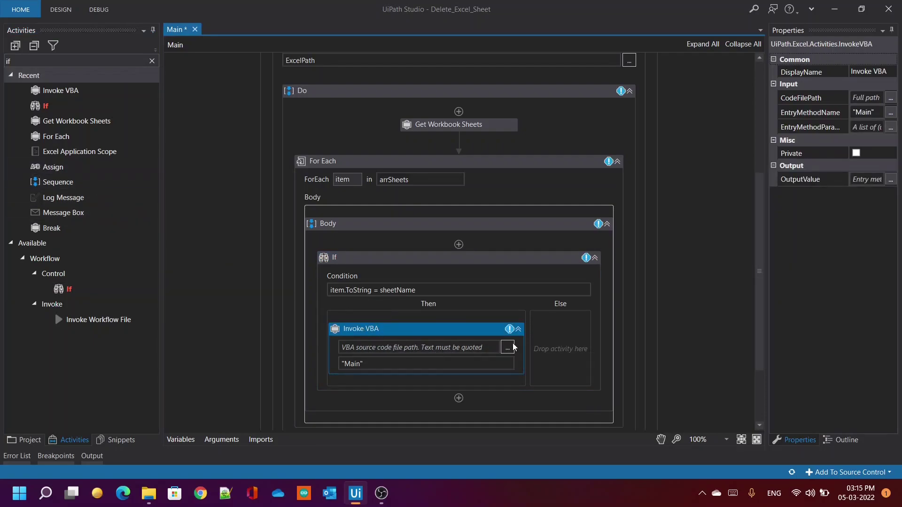
Point the Invoke VBA in the Then branch to DeleteSheet.txt as its code file.
{"action": "left_click", "coordinate": [506, 347]}
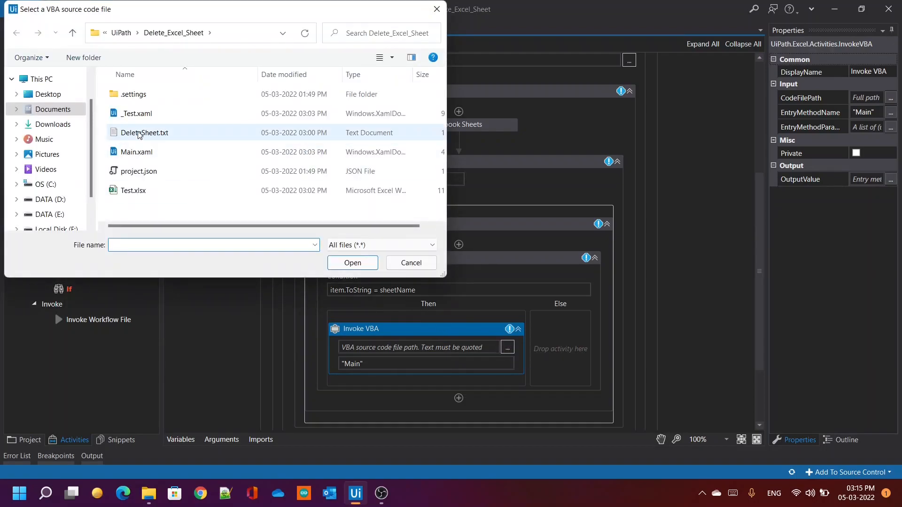
{"action": "left_click", "coordinate": [144, 132]}
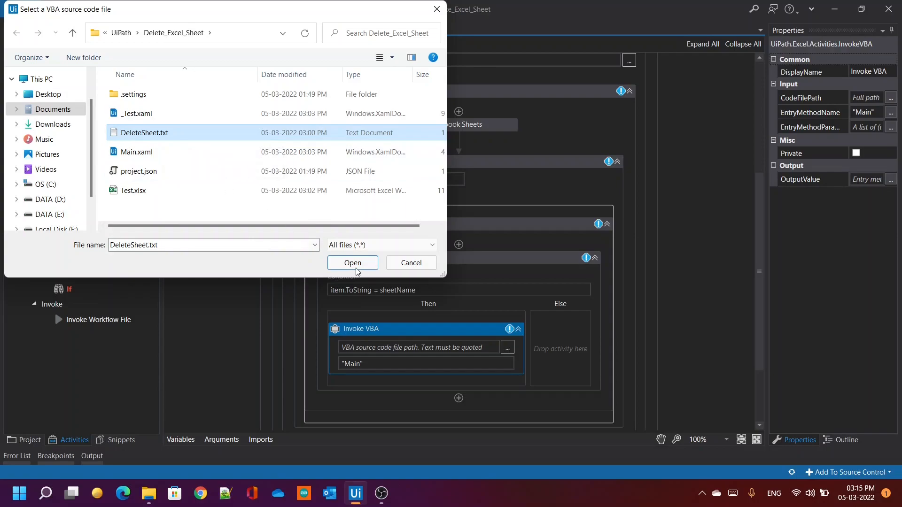
{"action": "left_click", "coordinate": [352, 264]}
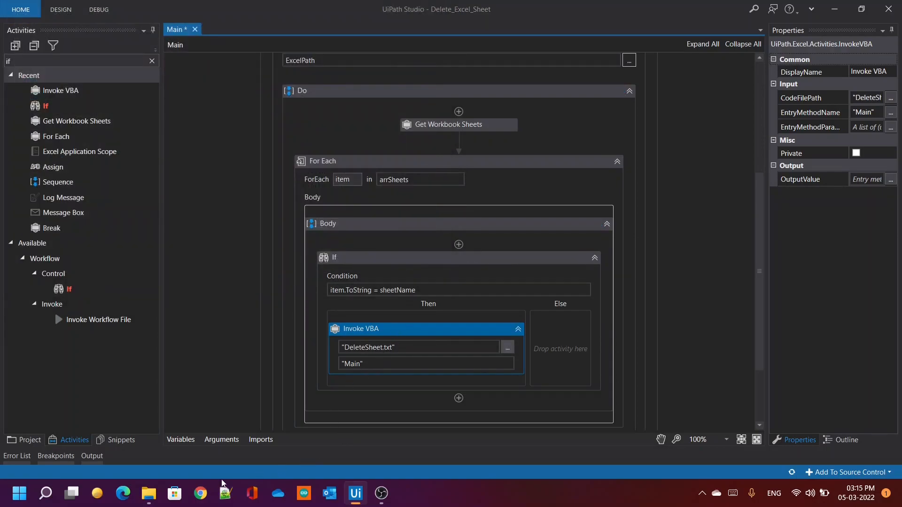
{"action": "left_click", "coordinate": [147, 493]}
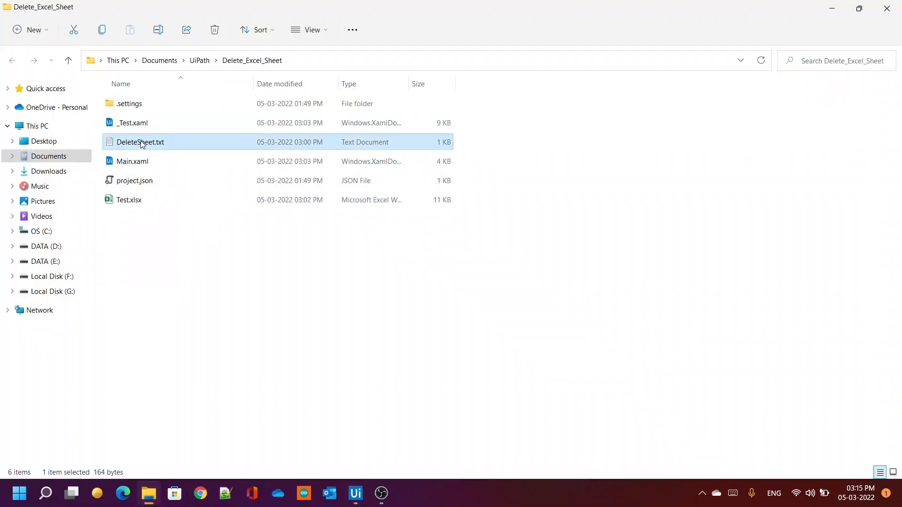
{"action": "double_click", "coordinate": [141, 143]}
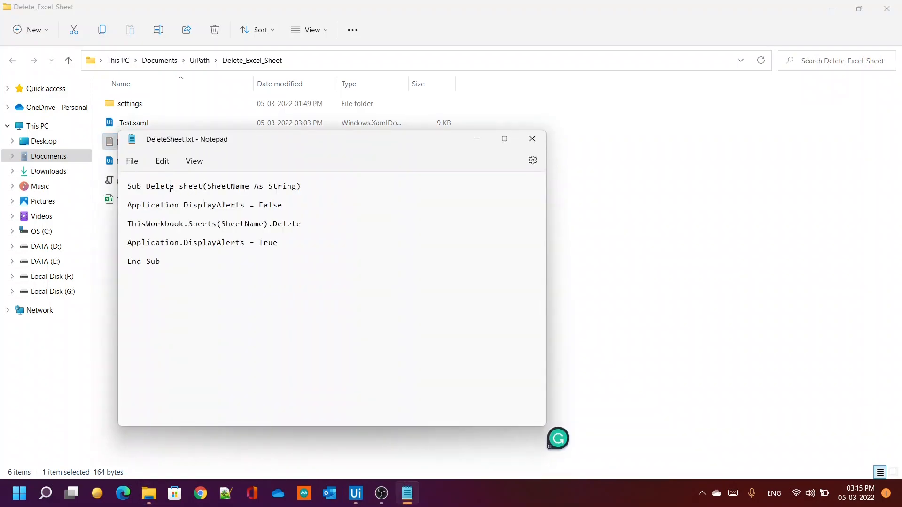
{"action": "double_click", "coordinate": [171, 186]}
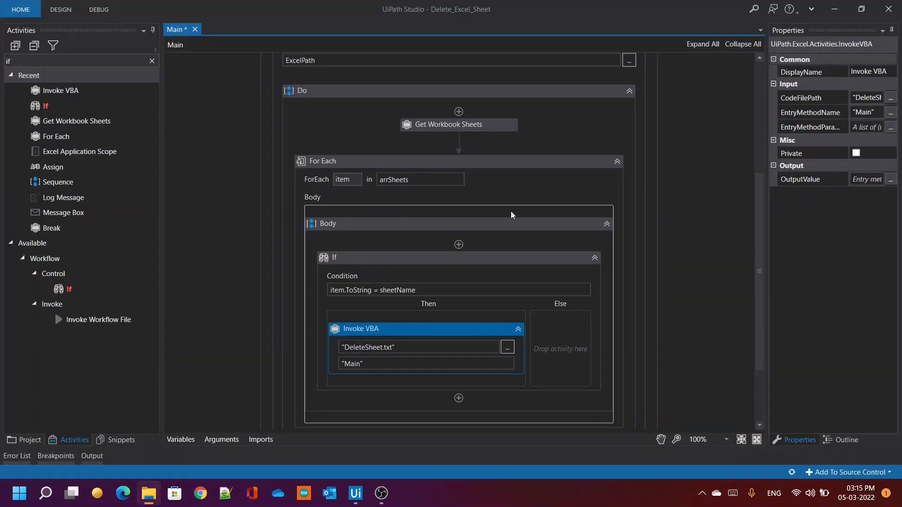
Set the Invoke VBA entry method name to Delete_sheet.
{"action": "left_click", "coordinate": [421, 364]}
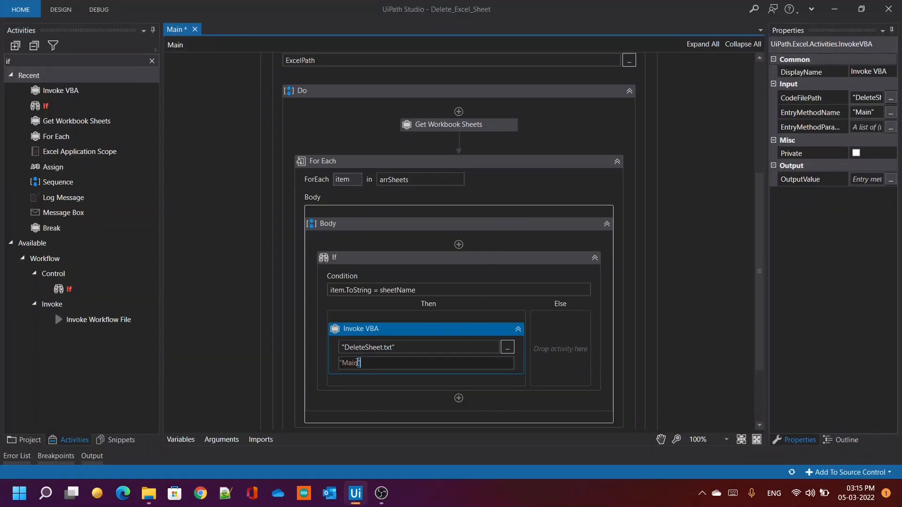
{"action": "type", "text": "Delete_sheet\""}
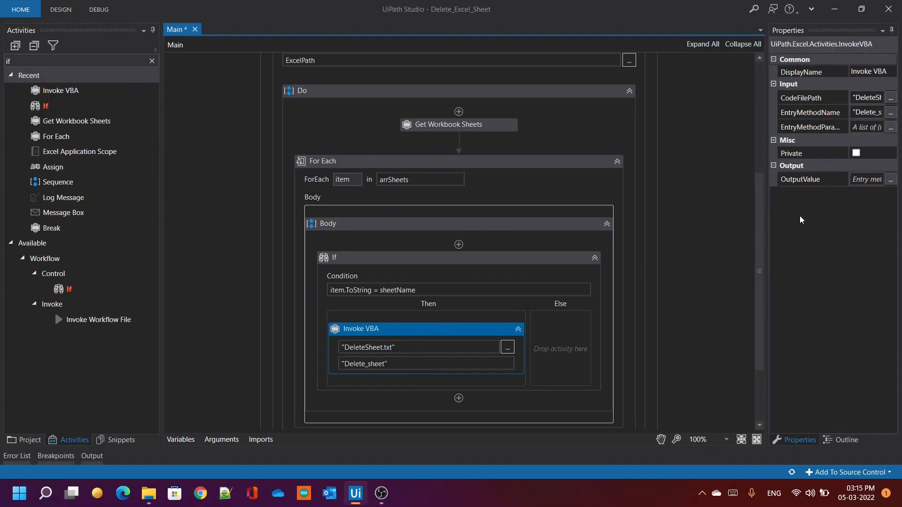
{"action": "mouse_move", "coordinate": [410, 144]}
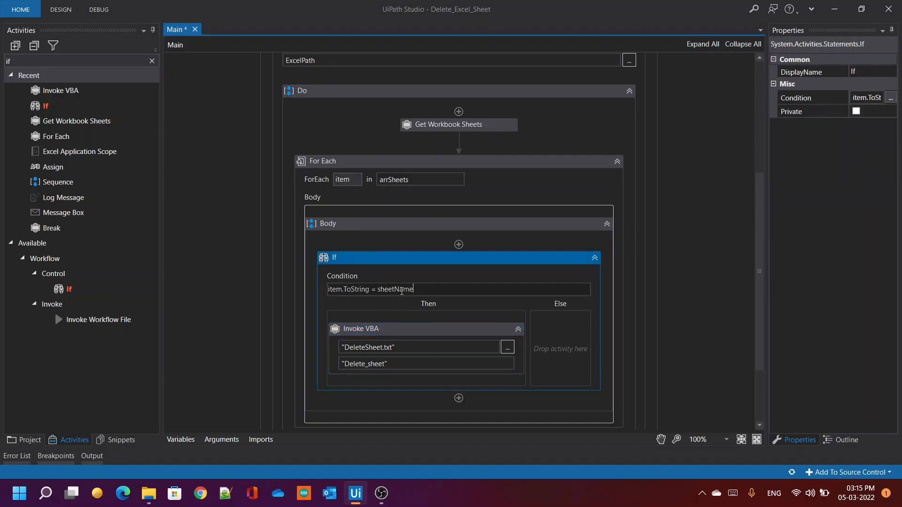
{"action": "left_click", "coordinate": [360, 328]}
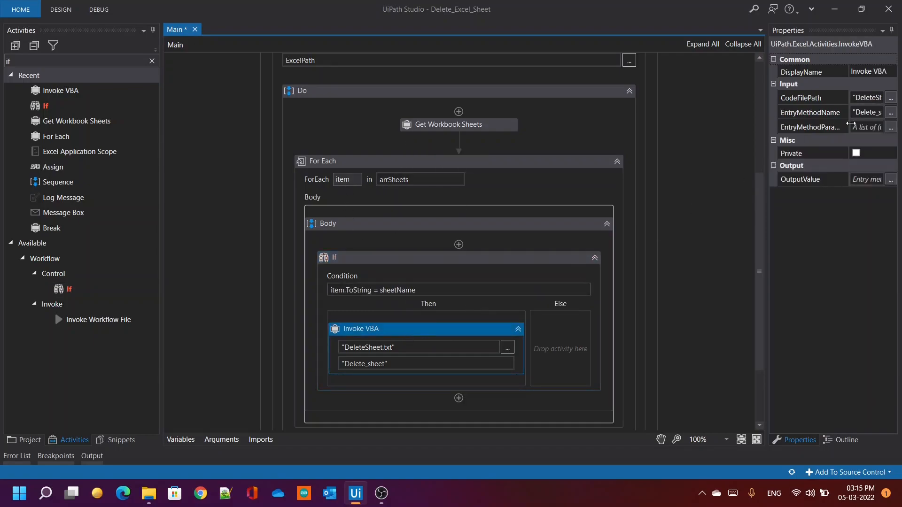
{"action": "mouse_move", "coordinate": [833, 133]}
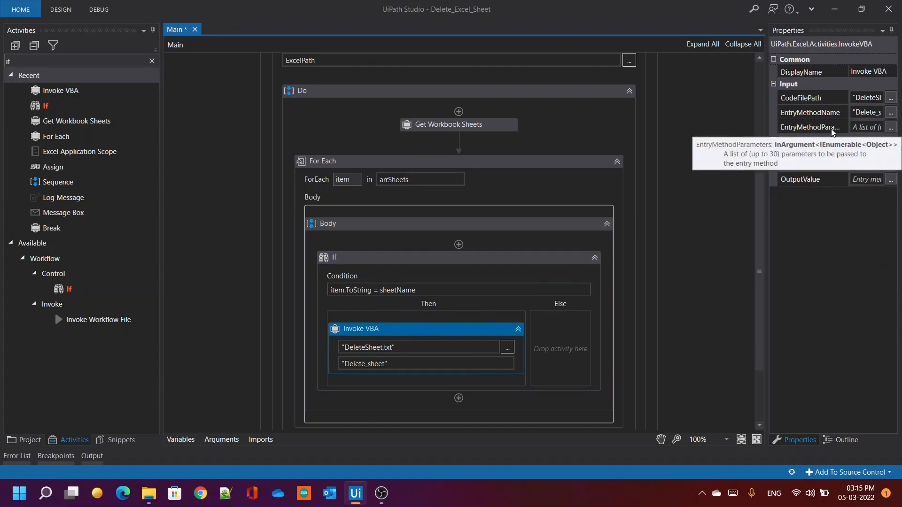
Pass {sheetName} as the Invoke VBA entry method parameters.
{"action": "left_click", "coordinate": [890, 127]}
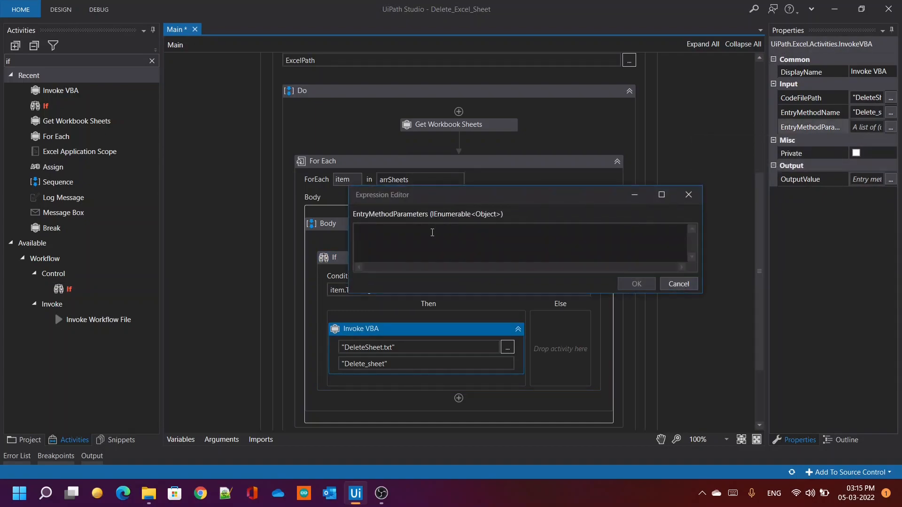
{"action": "type", "text": "{sheetName}"}
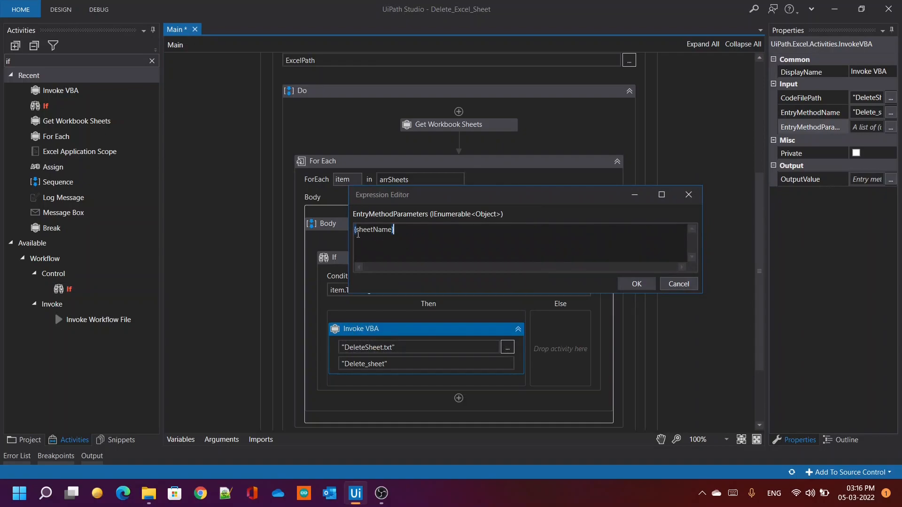
{"action": "double_click", "coordinate": [374, 229]}
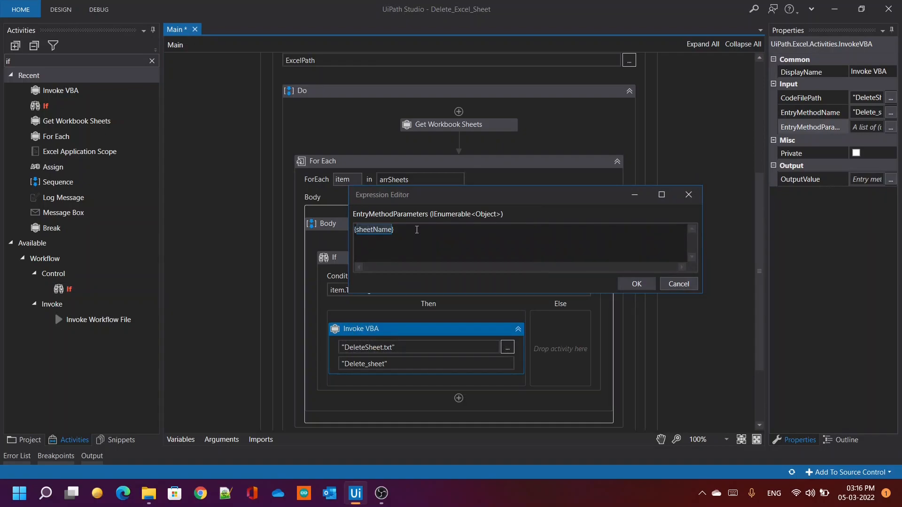
{"action": "left_click", "coordinate": [637, 284]}
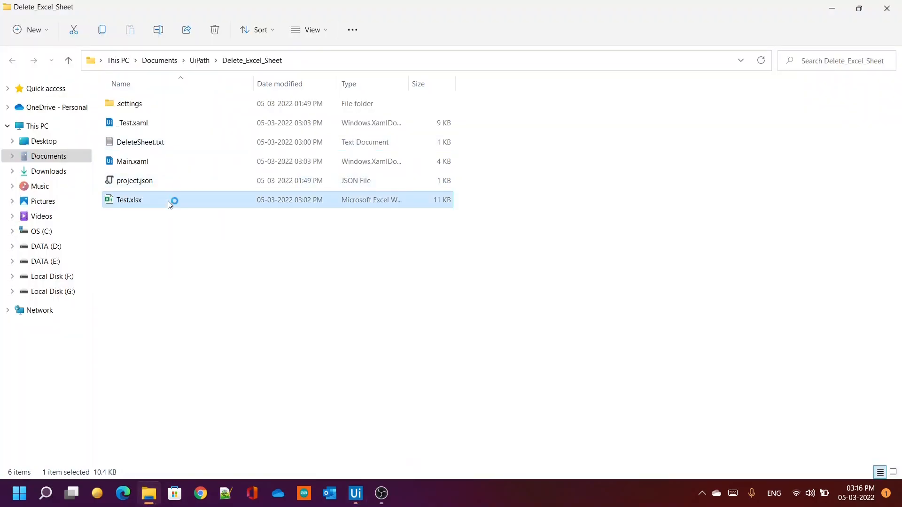
Reopen Test.xlsx in Excel to see Sheet1, Sheet2 and Sheet3 before the run.
{"action": "double_click", "coordinate": [128, 200]}
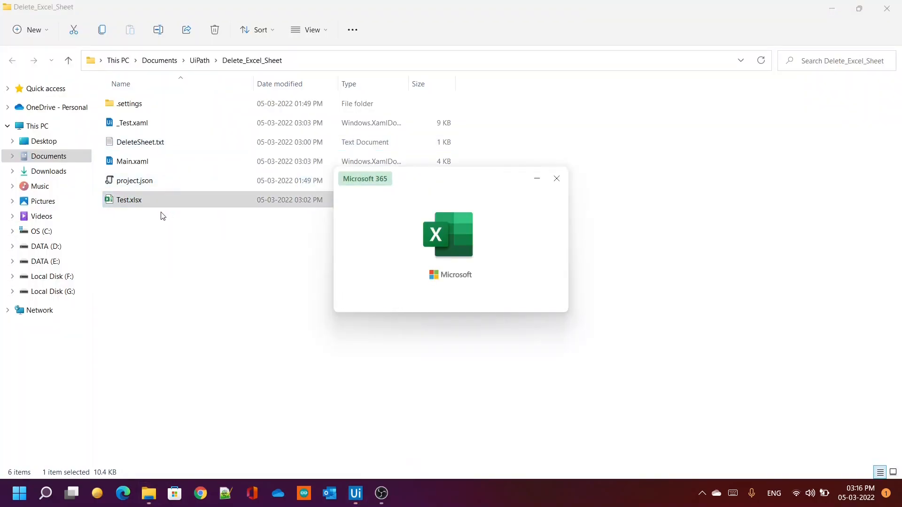
{"action": "double_click", "coordinate": [129, 199]}
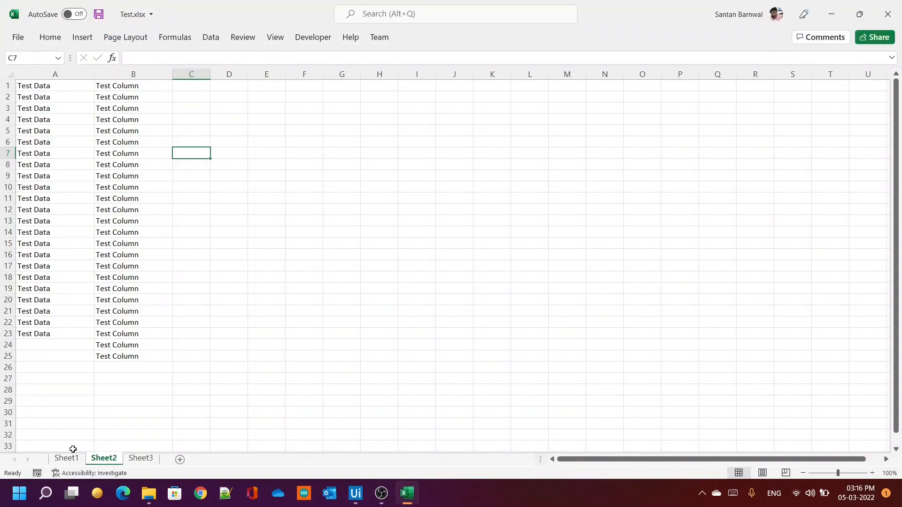
{"action": "mouse_move", "coordinate": [130, 464]}
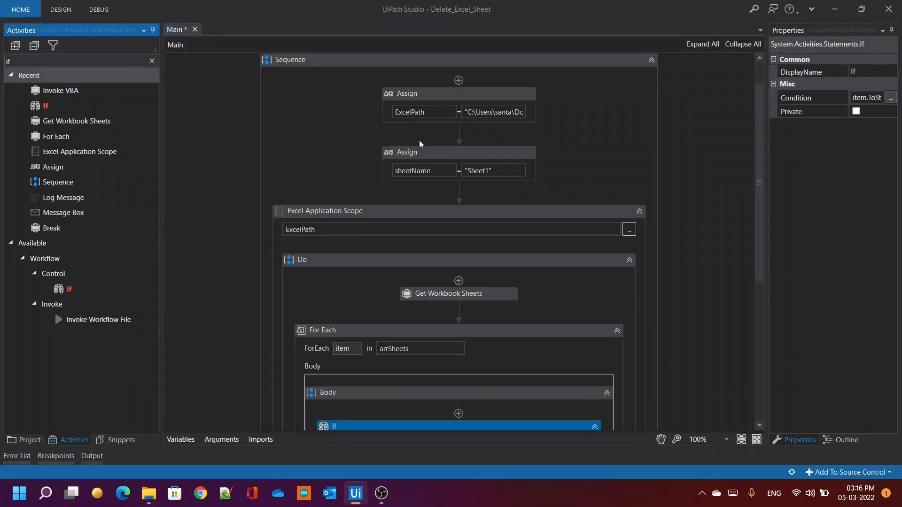
Run Main.xaml so Sheet1 is deleted from Test.xlsx.
{"action": "left_click", "coordinate": [459, 152]}
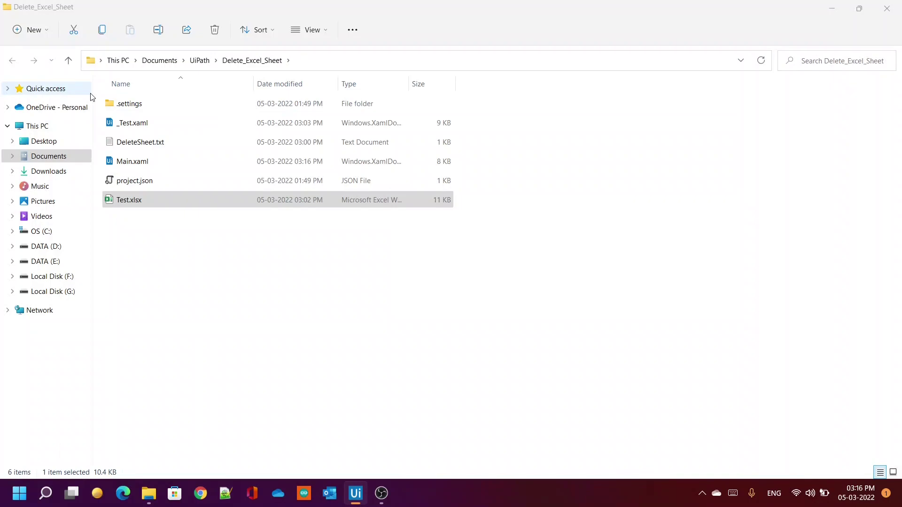
Open the updated Test.xlsx and see only Sheet2 and Sheet3 remain.
{"action": "double_click", "coordinate": [127, 199]}
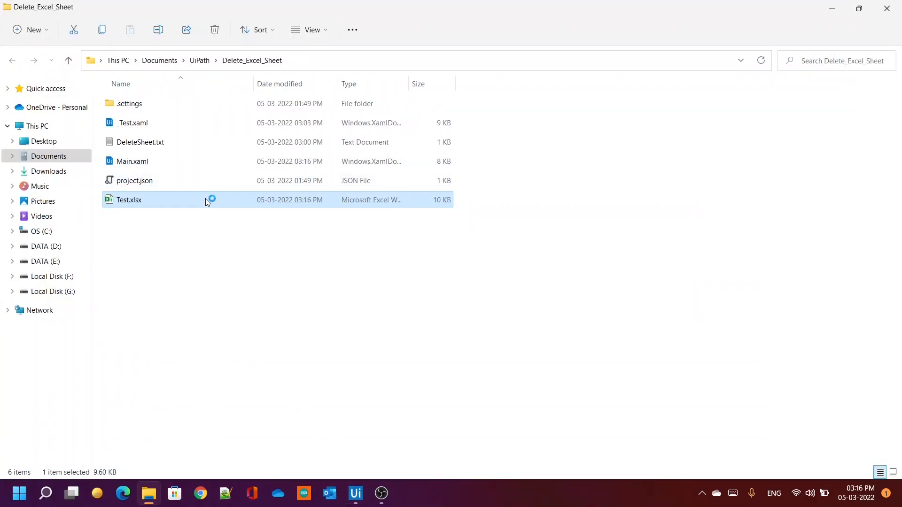
{"action": "double_click", "coordinate": [129, 199]}
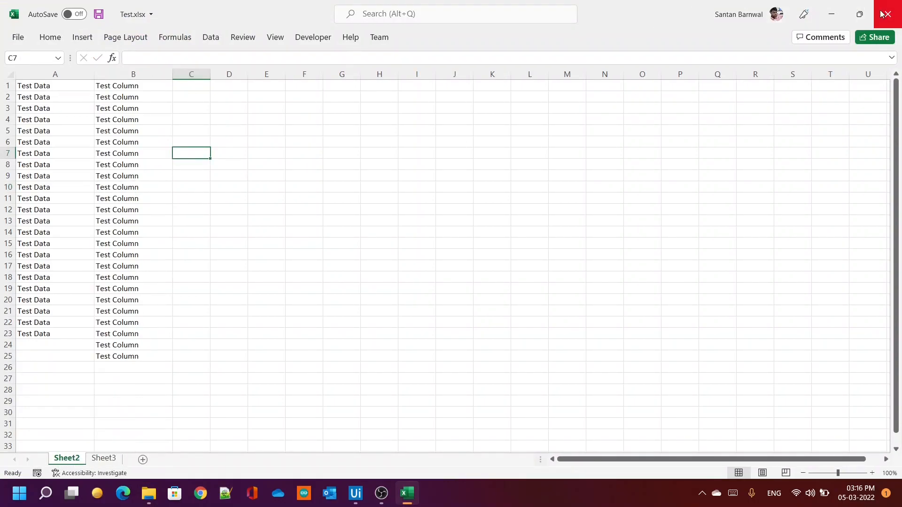
Set the sheetName Assign to "Sheet3" and run the workflow again.
{"action": "left_click", "coordinate": [355, 493]}
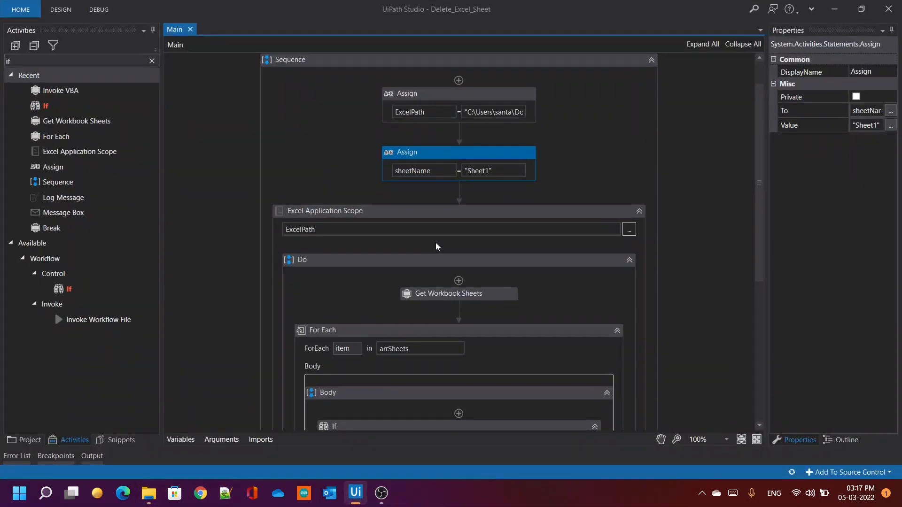
{"action": "left_click", "coordinate": [492, 170]}
{"action": "type", "text": "3"}
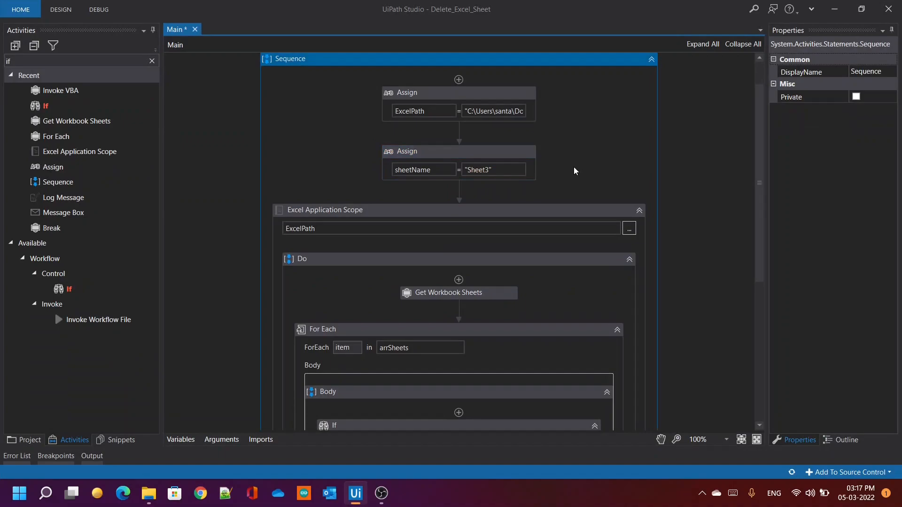
{"action": "left_click", "coordinate": [60, 8]}
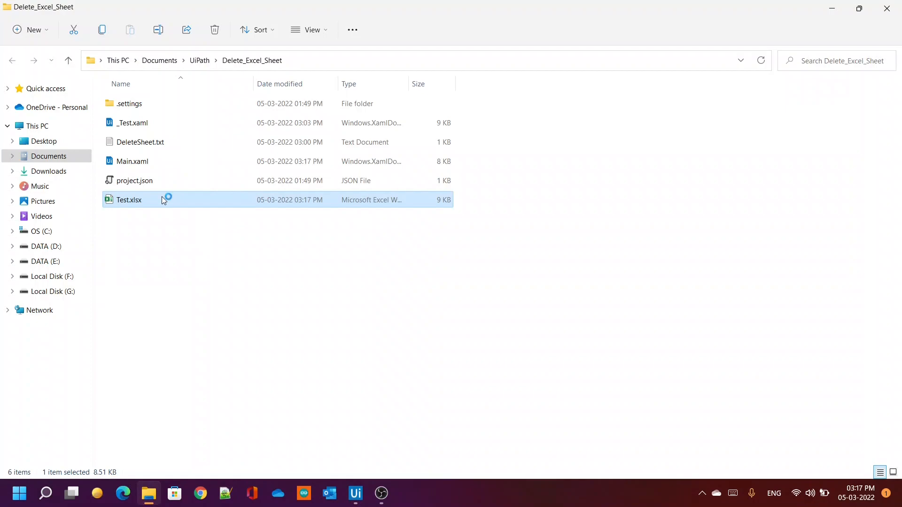
Reopen Test.xlsx to see only Sheet2 left, then close the workbook.
{"action": "double_click", "coordinate": [129, 199]}
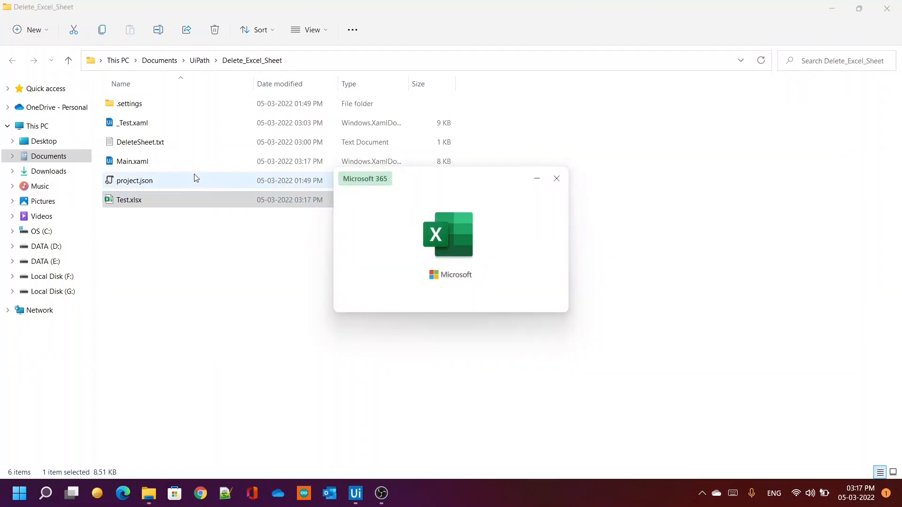
{"action": "double_click", "coordinate": [128, 199]}
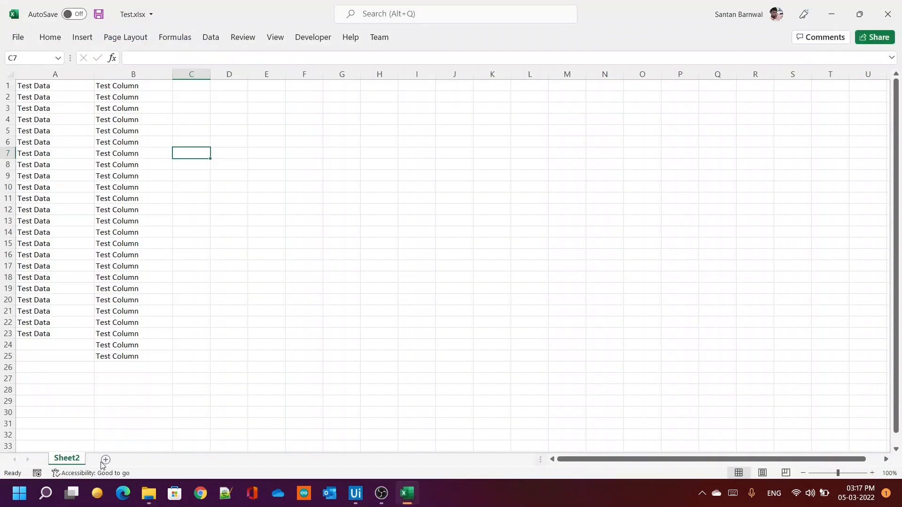
{"action": "mouse_move", "coordinate": [889, 13]}
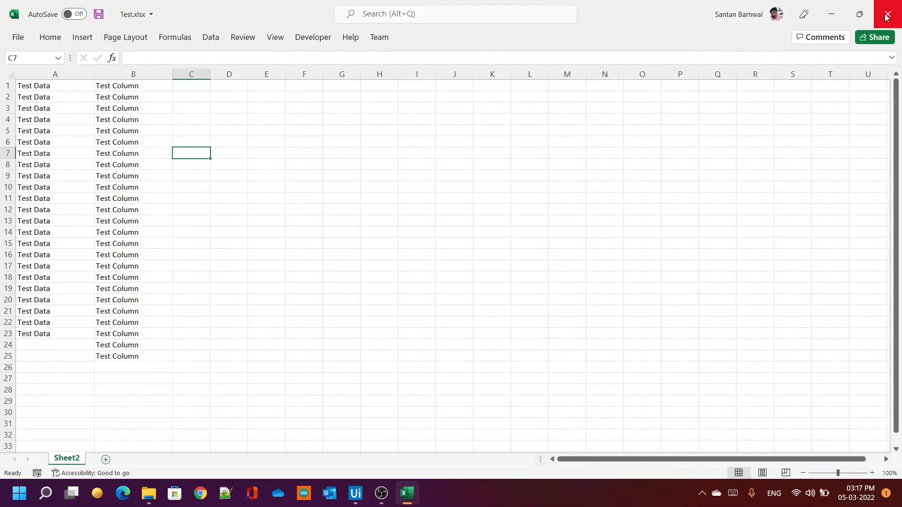
{"action": "left_click", "coordinate": [887, 13]}
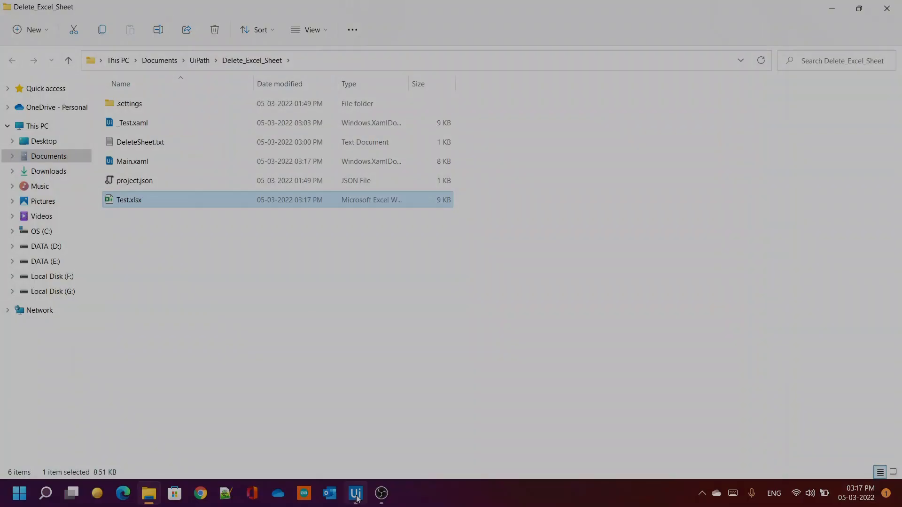